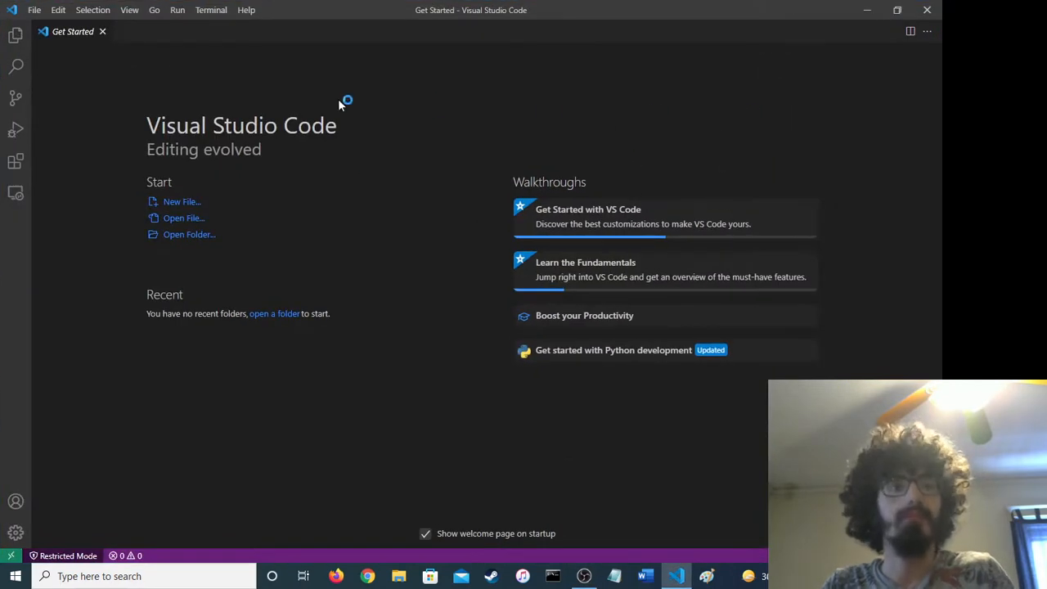
Create a blank untitled file, type test words like 'id division', then clear them.
left_click(182, 201)
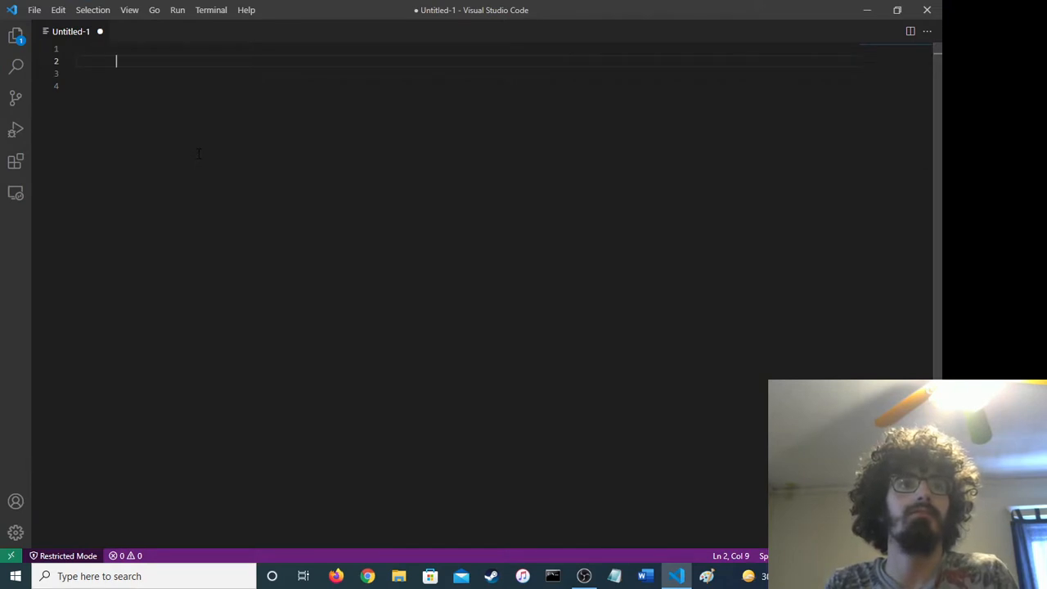
type("prog")
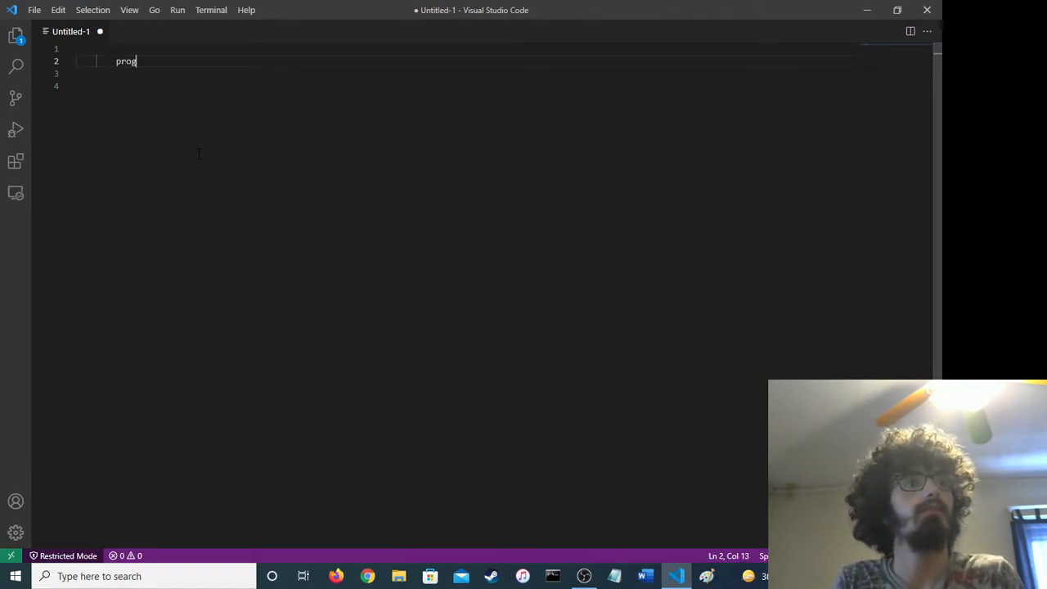
key("Backspace")
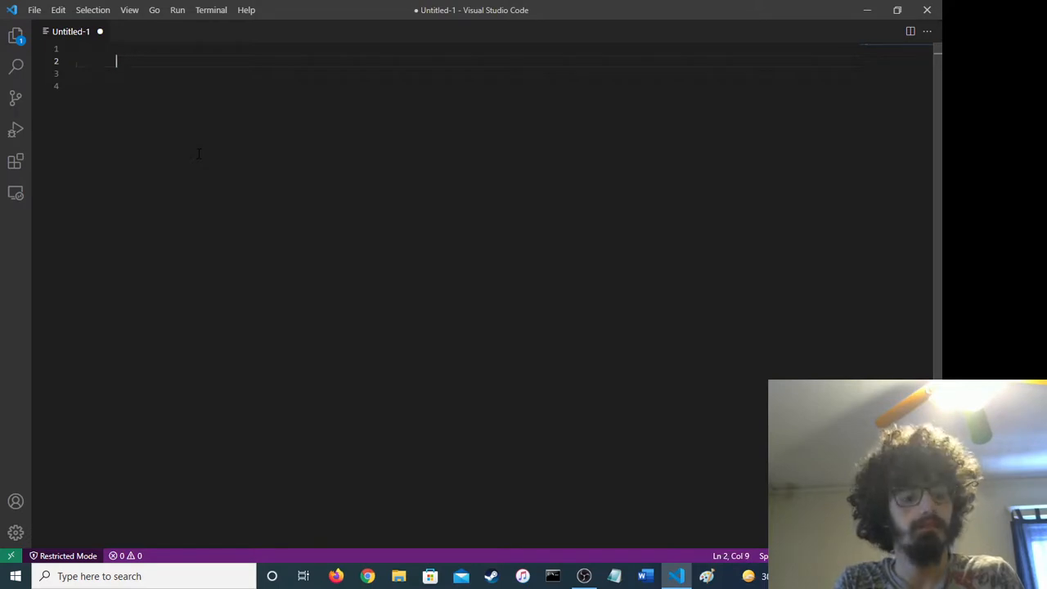
type("id division")
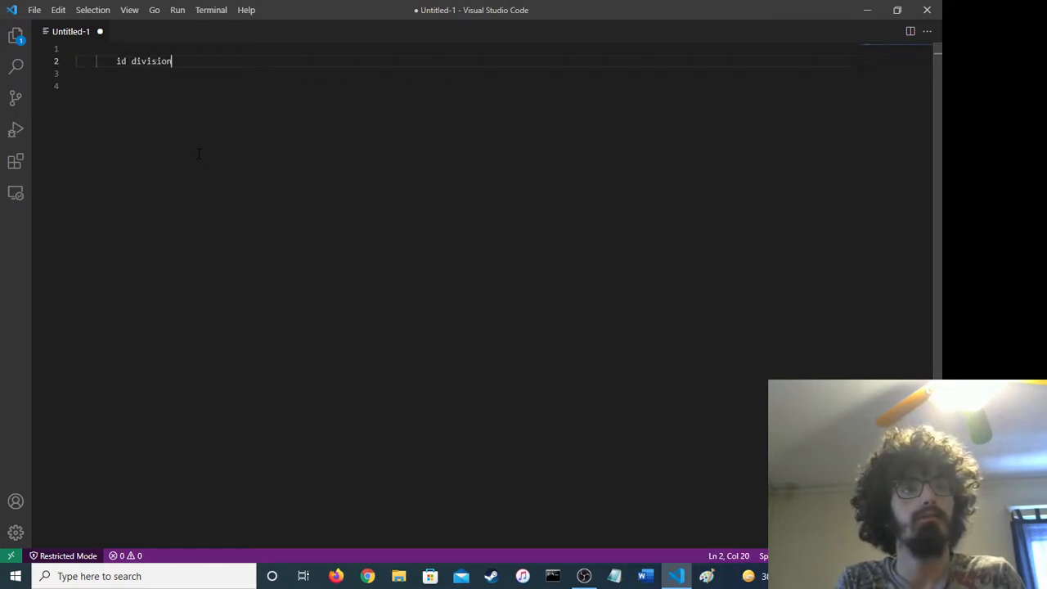
key("enter")
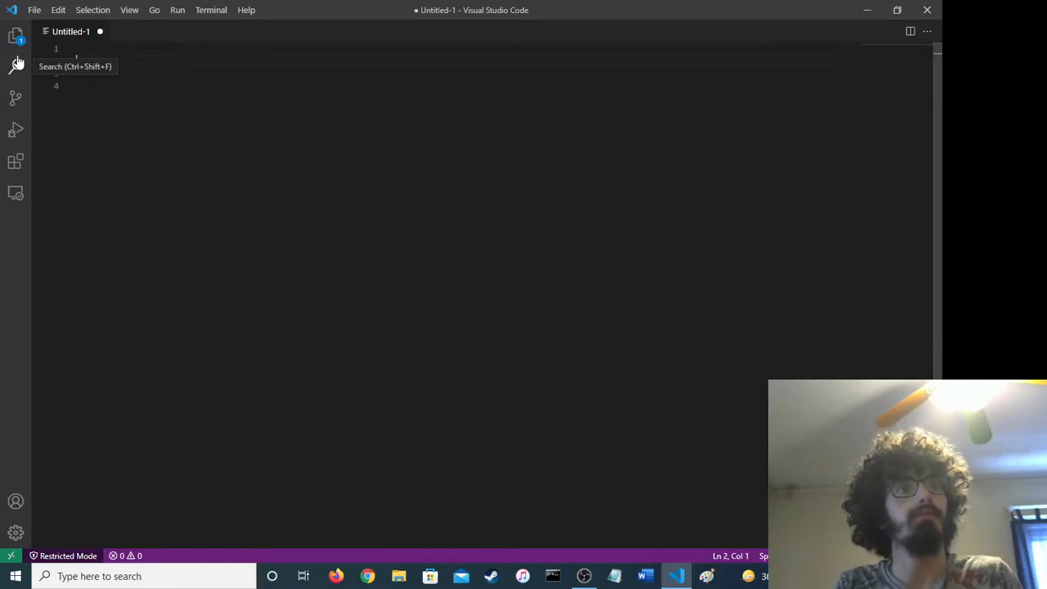
Save the empty file to the Desktop as helloWorld.cob.
type("helloW")
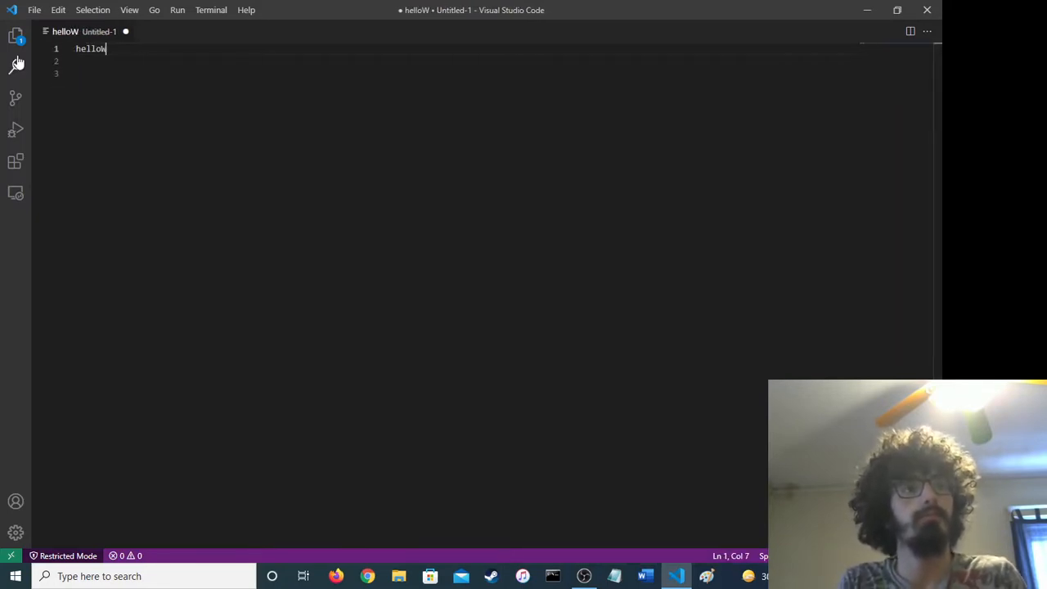
key("ctrl+s")
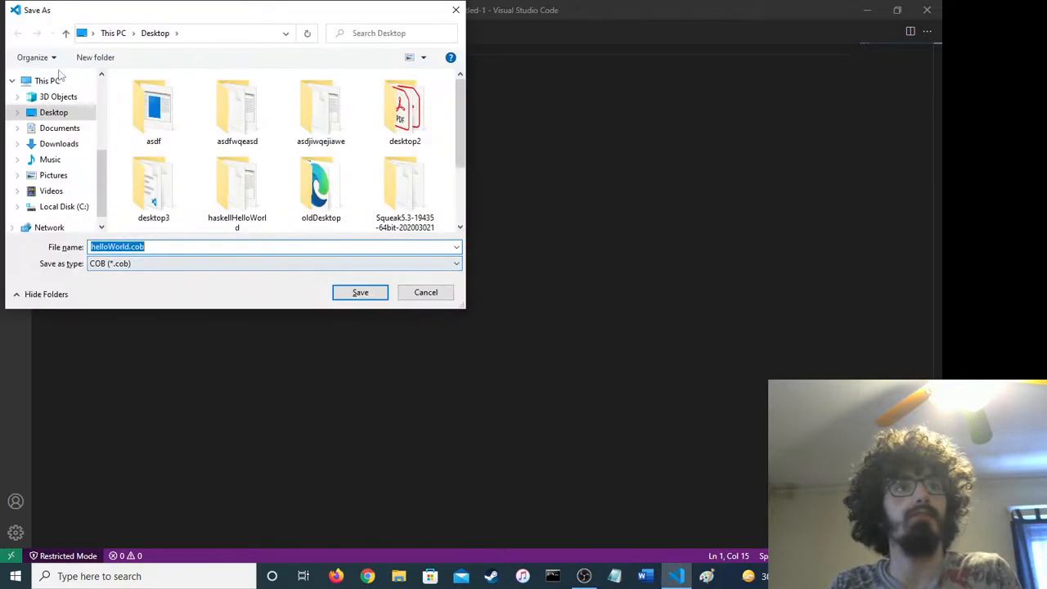
left_click(360, 292)
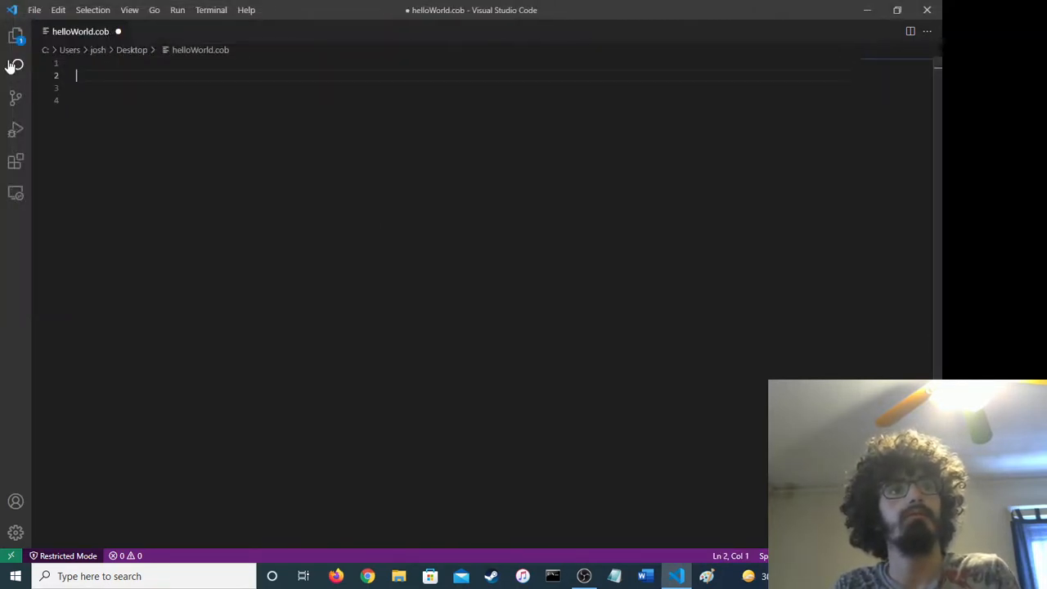
Write the COBOL header lines 'id division.' and 'program-id. helloWorld.'.
type("id division.")
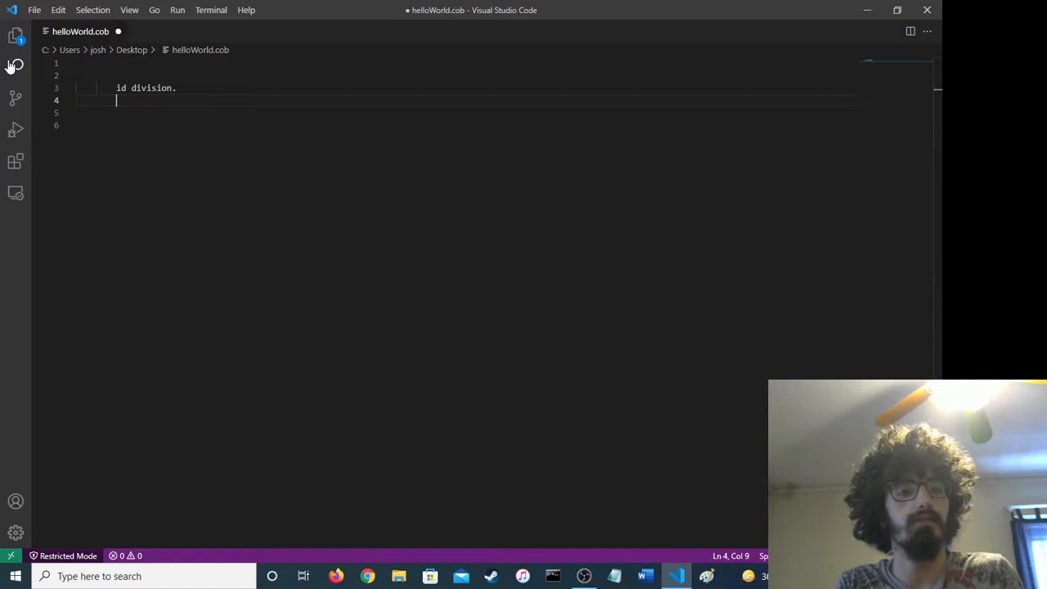
type("program")
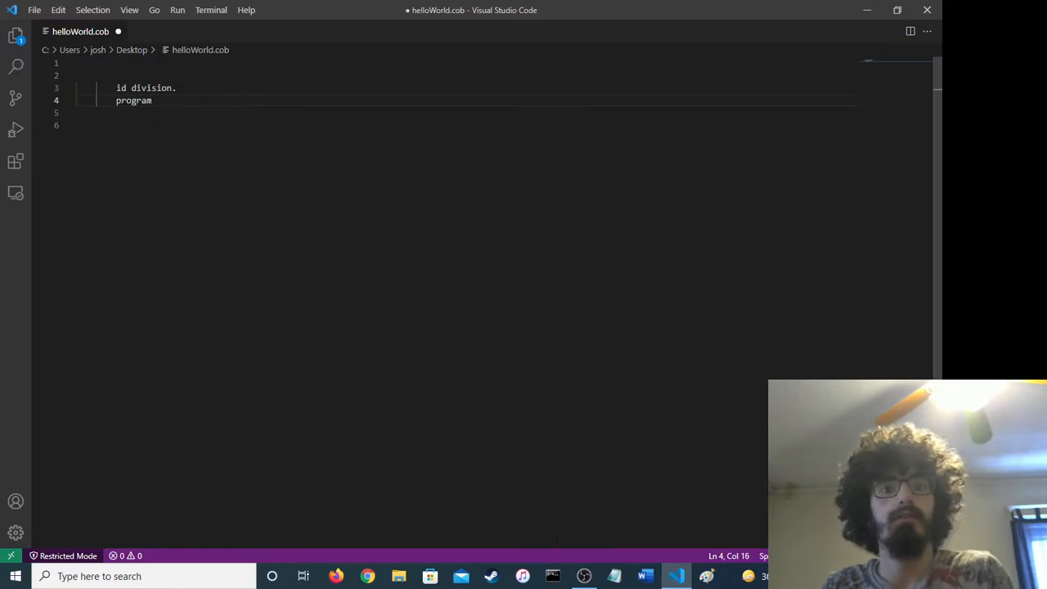
left_click(583, 576)
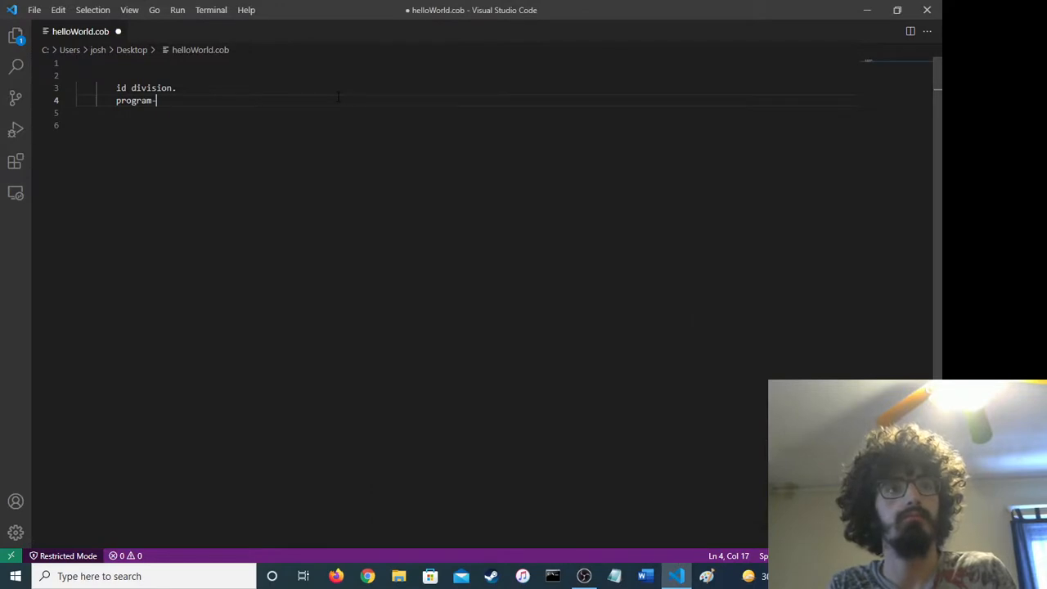
type("id helloWorld.")
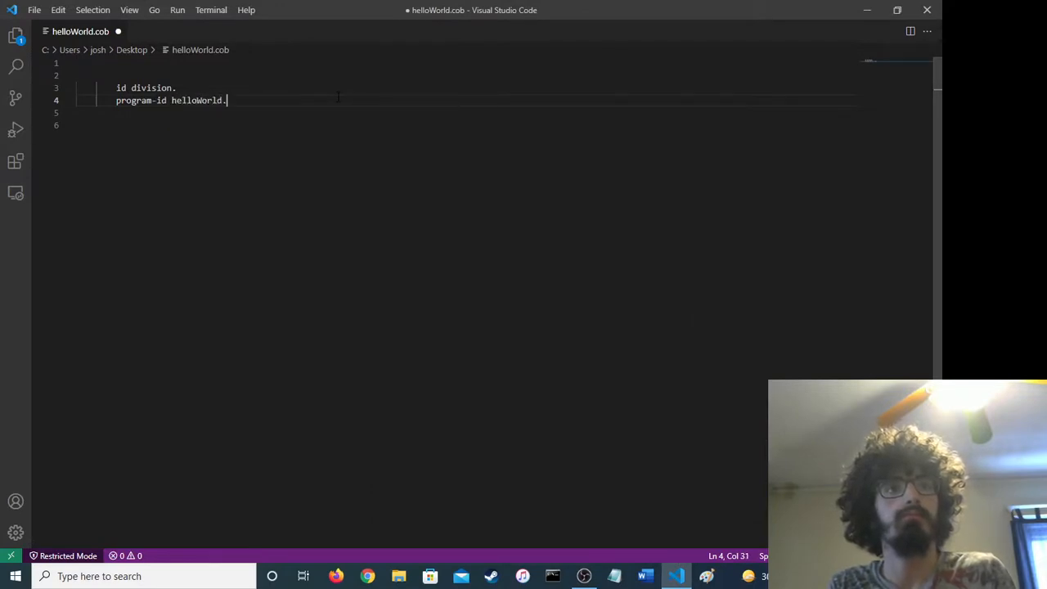
Add 'procedure division.' with display 'Hello, world!'.
type("pro")
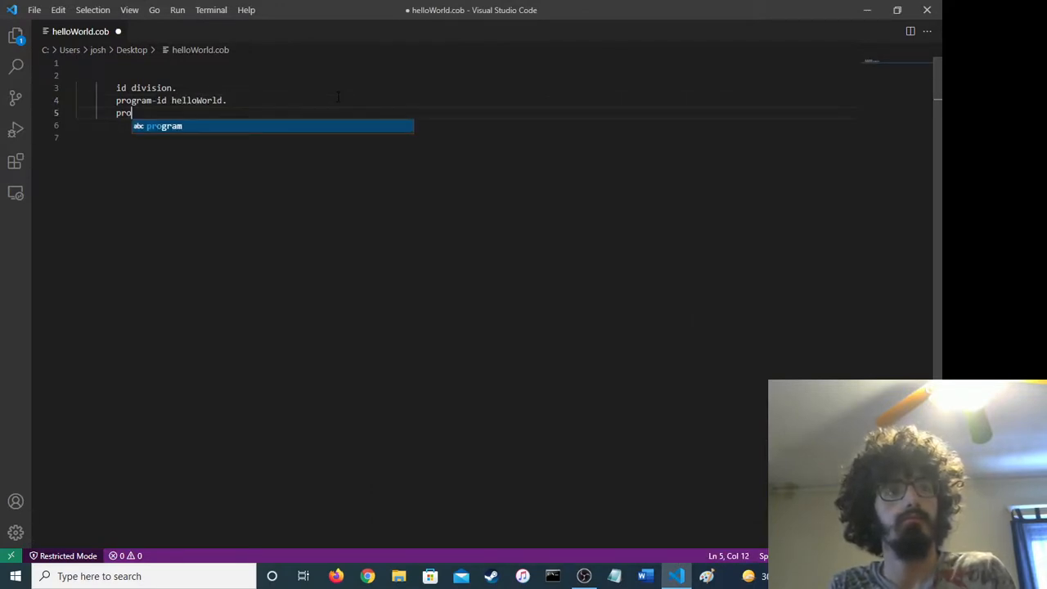
type("cedure")
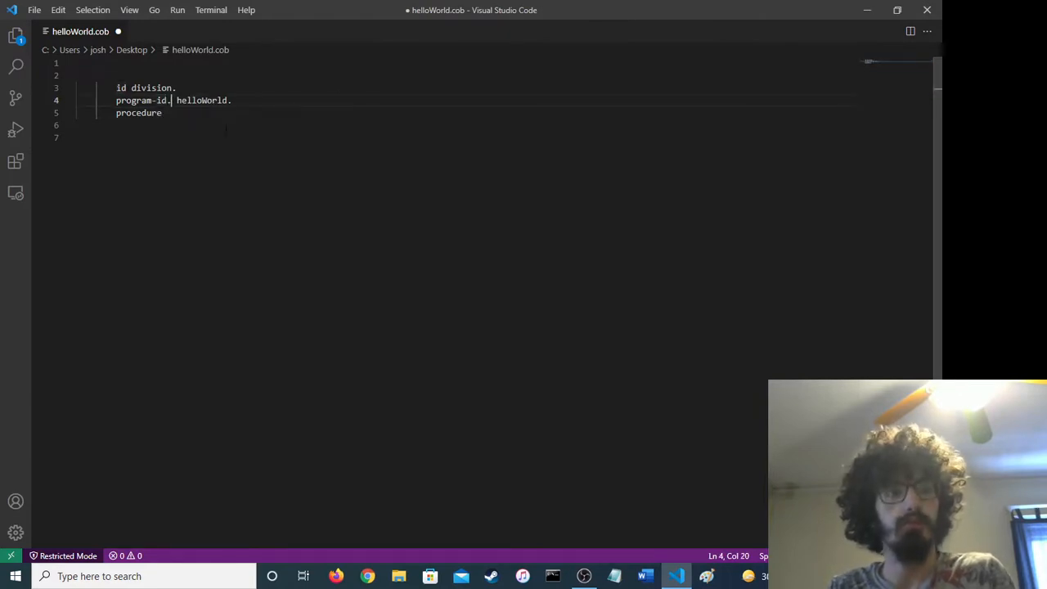
type("division.")
left_click(464, 125)
type("display")
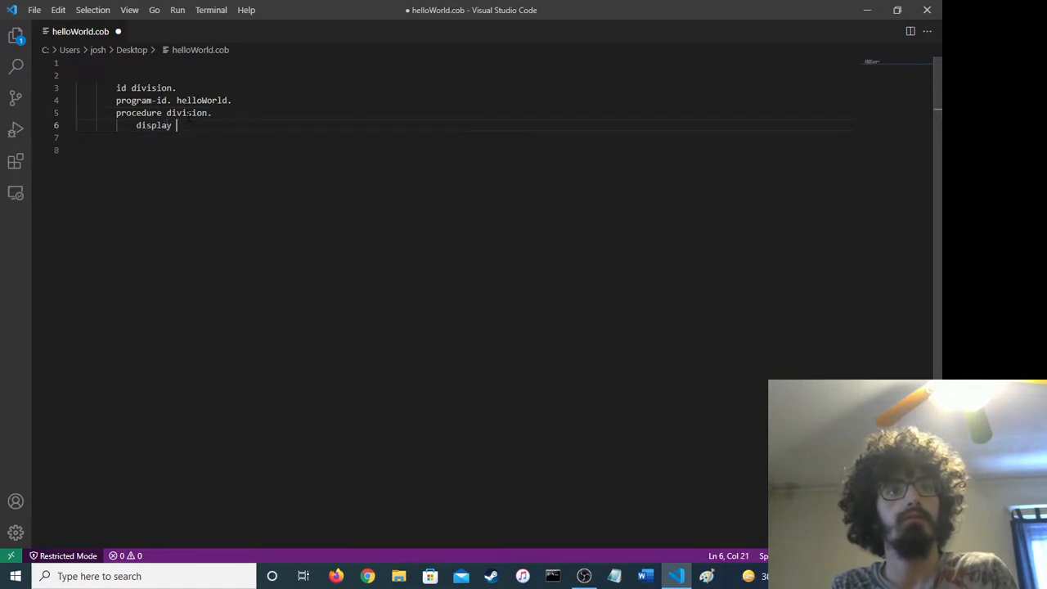
type("'Hello, wor")
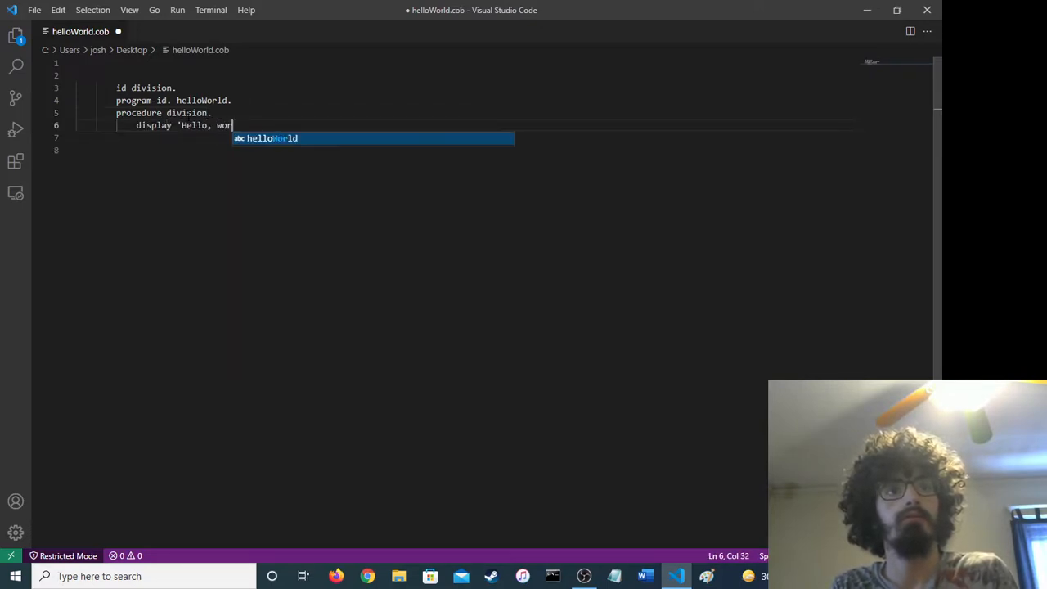
type("ld!'.")
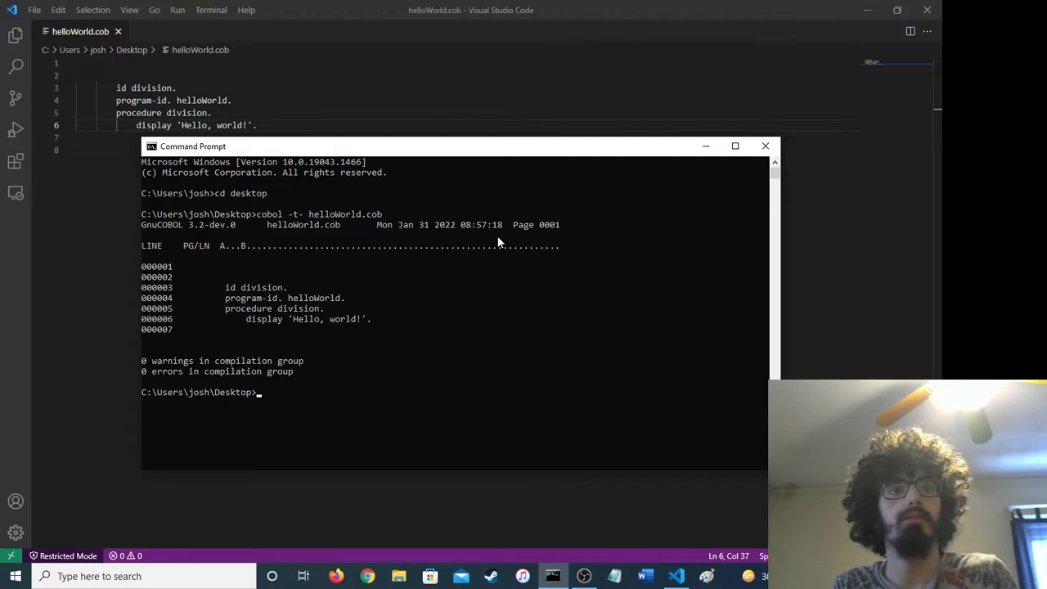
Run the compiled helloWorld program from the Desktop in Command Prompt.
type("helloWorl")
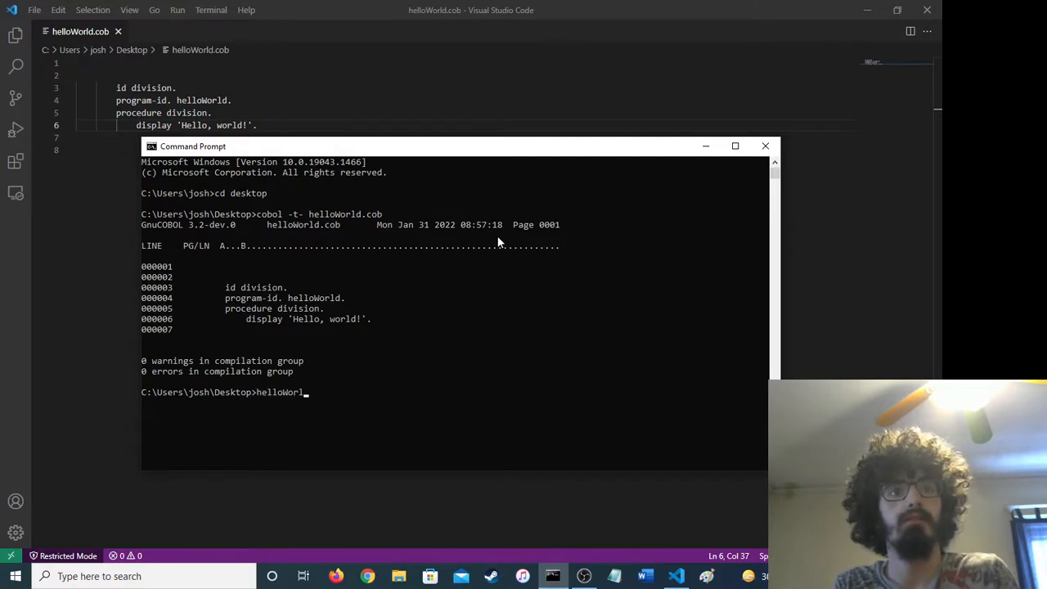
key("enter")
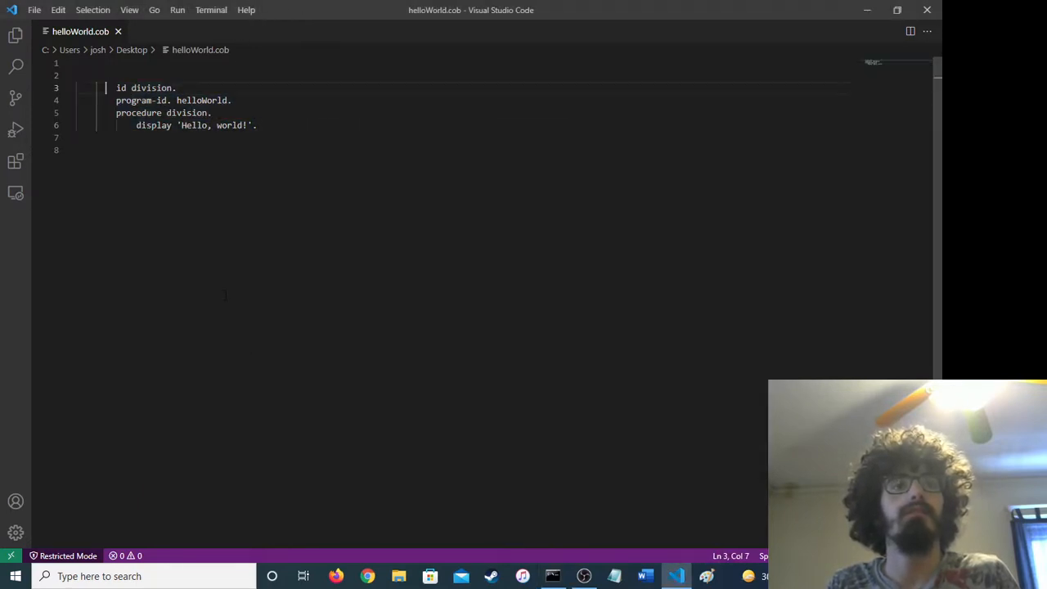
left_click(78, 136)
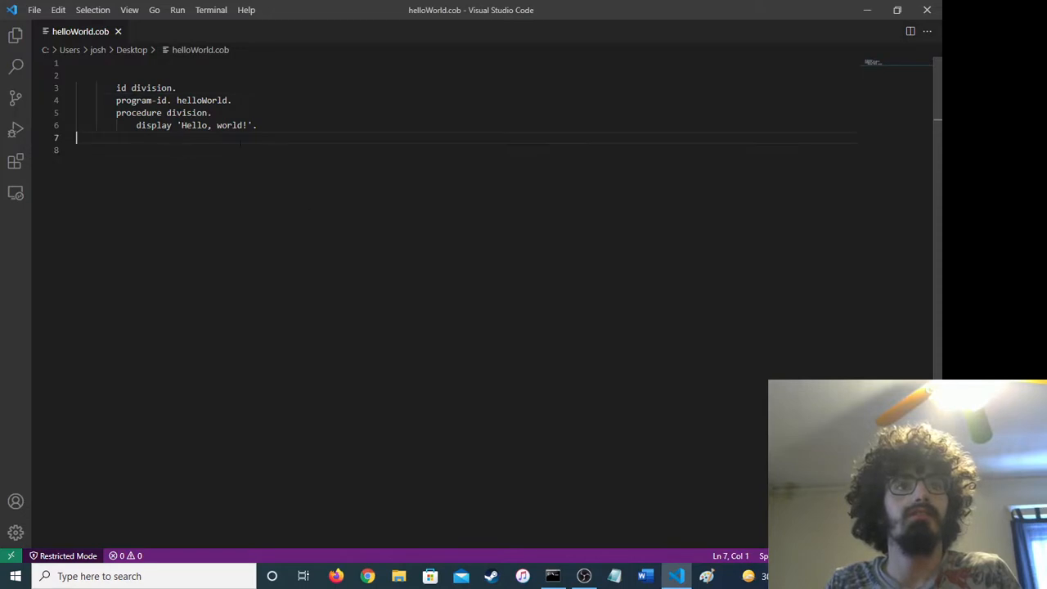
key("Backspace")
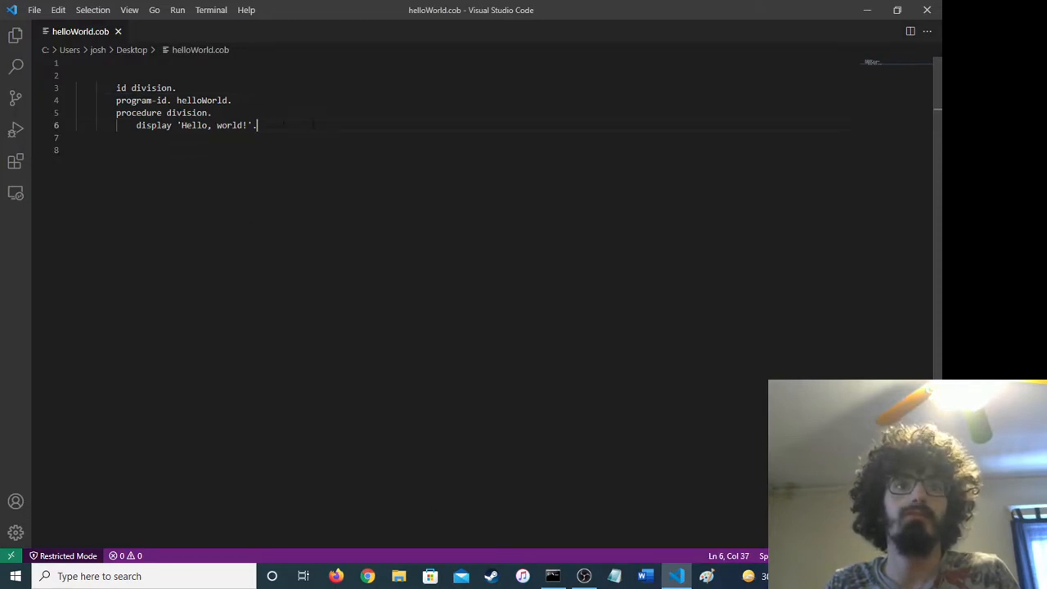
left_click(78, 75)
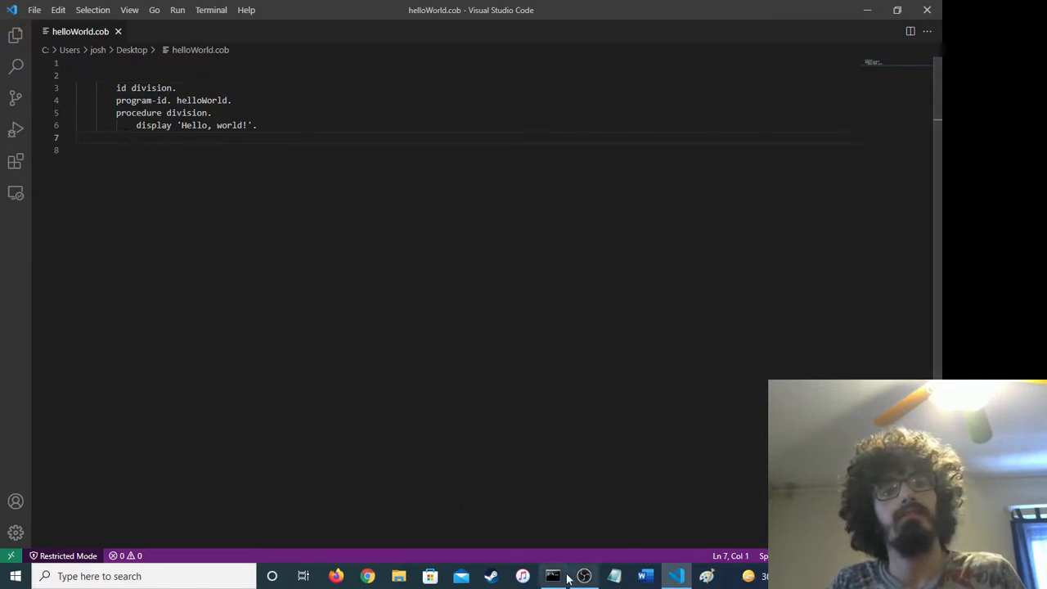
left_click(584, 576)
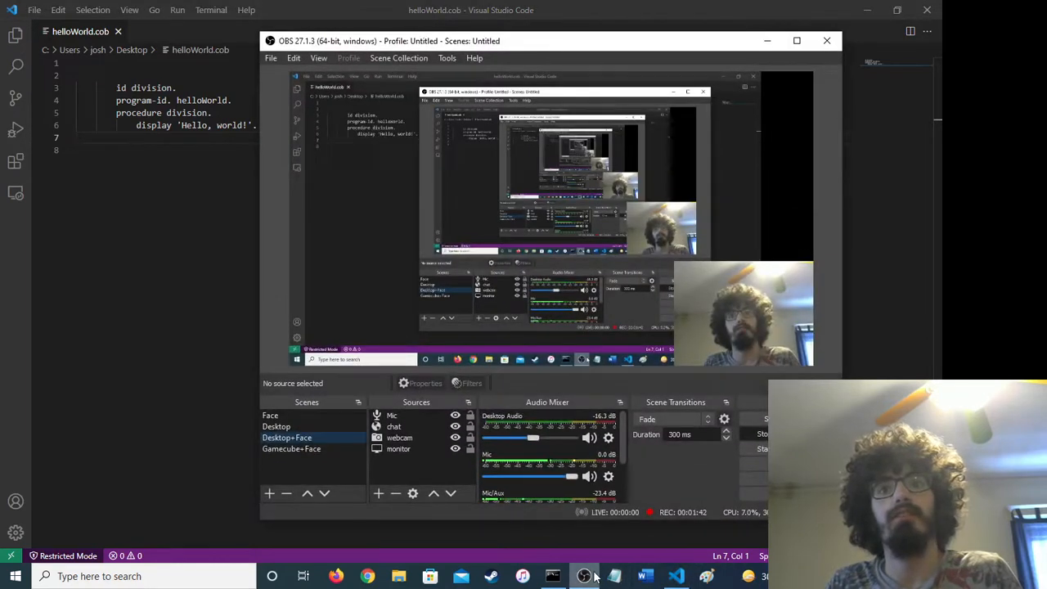